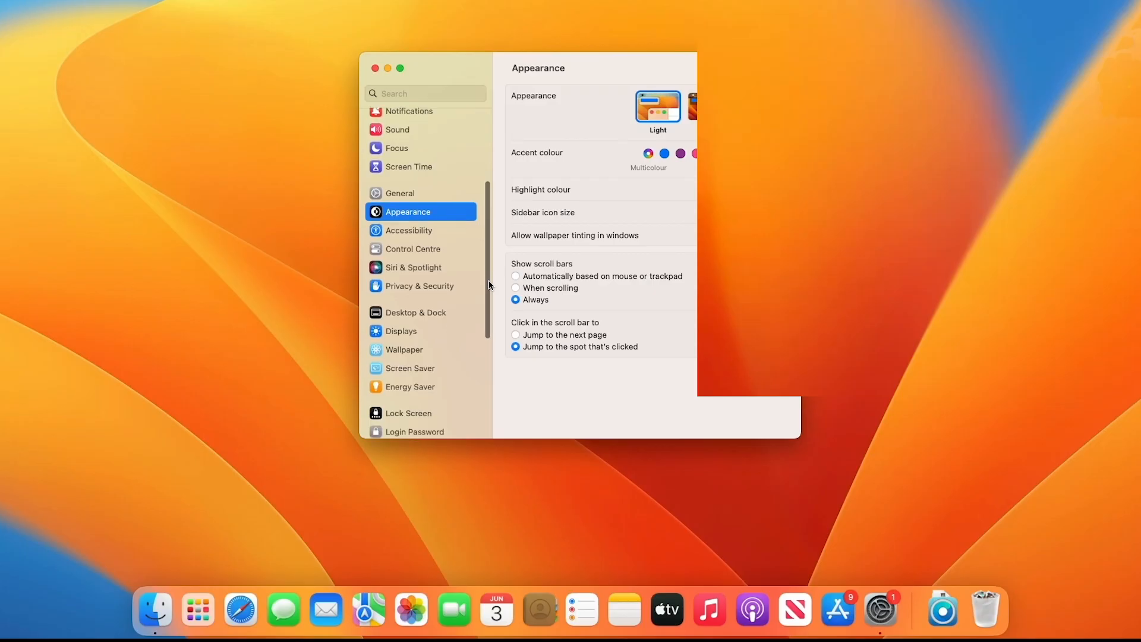
Bring up the Login Password change form with old, new, verify and hint fields.
scroll("down", 3)
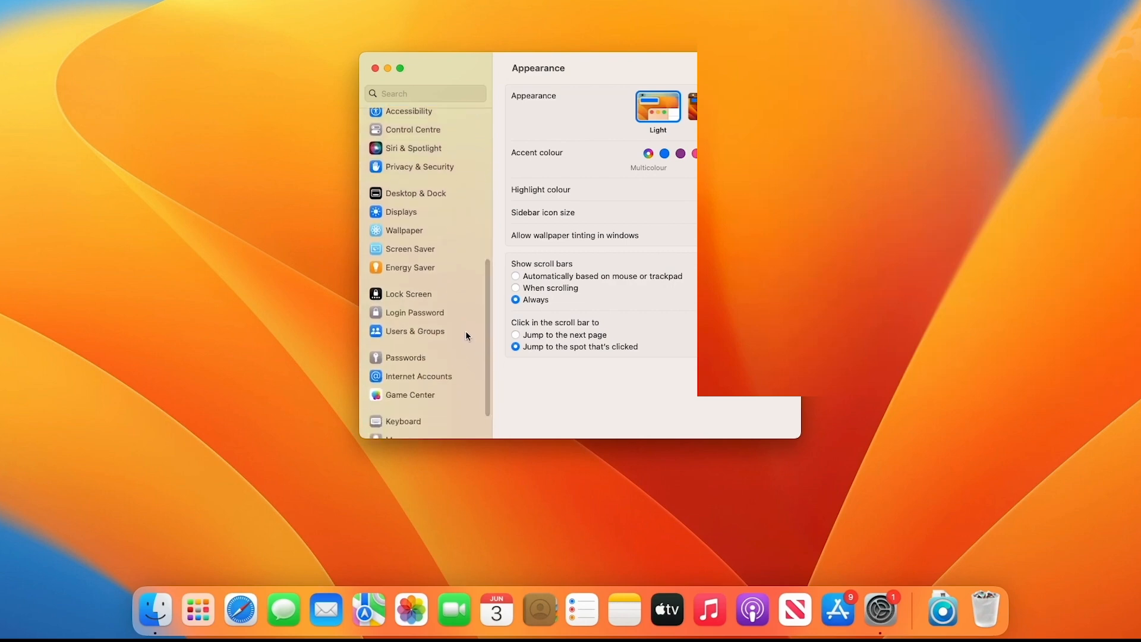
left_click(414, 313)
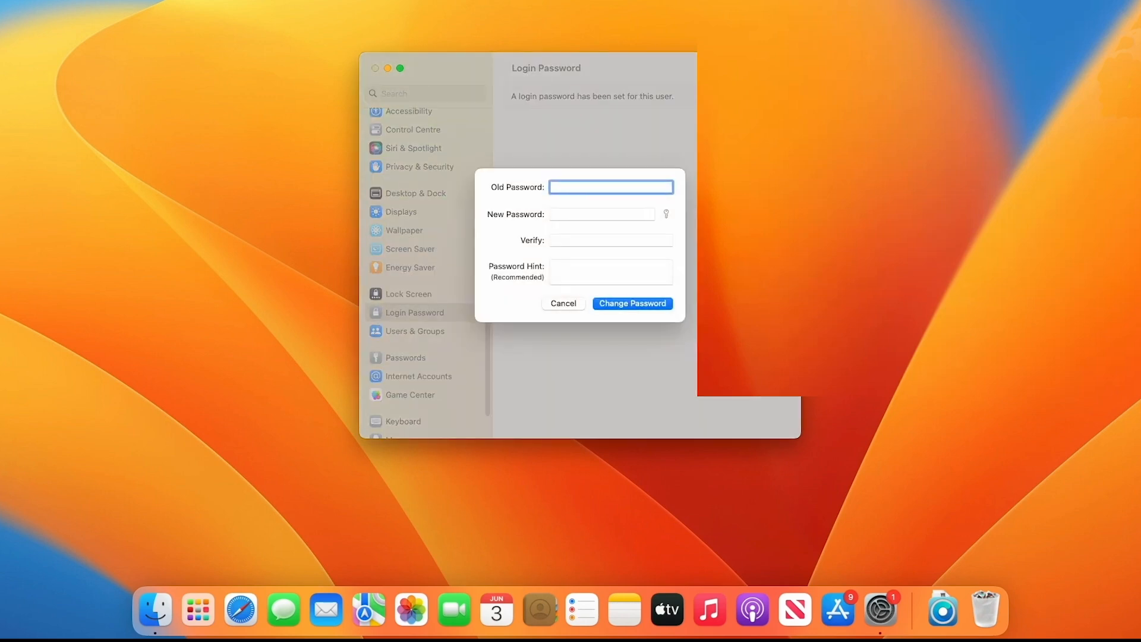